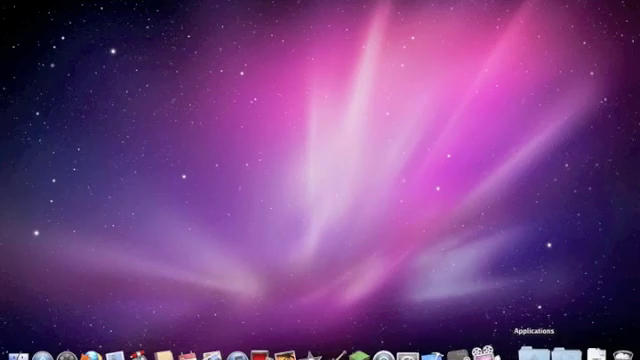
Bring up Launchpad's application grid and scroll to the Minecraft icon
left_click(530, 344)
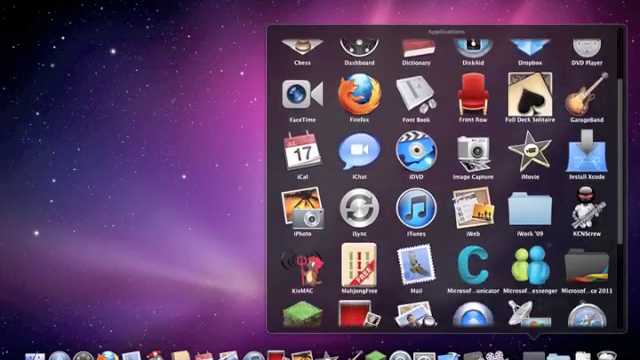
scroll("down", 3)
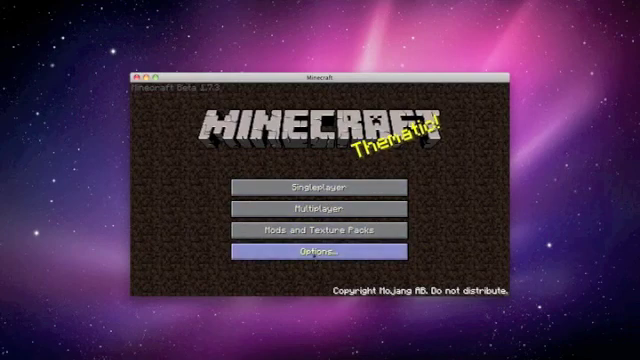
left_click(320, 256)
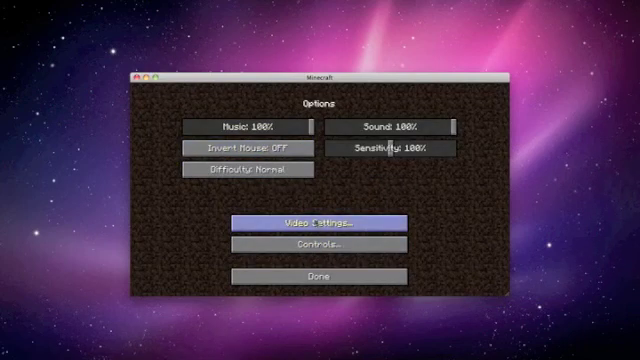
left_click(320, 220)
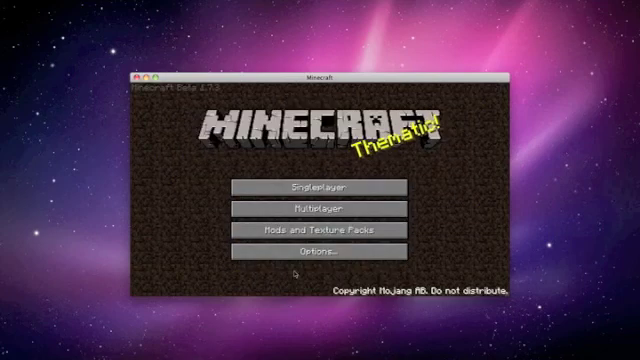
From Singleplayer, create a new world named Craft and enter it
left_click(320, 188)
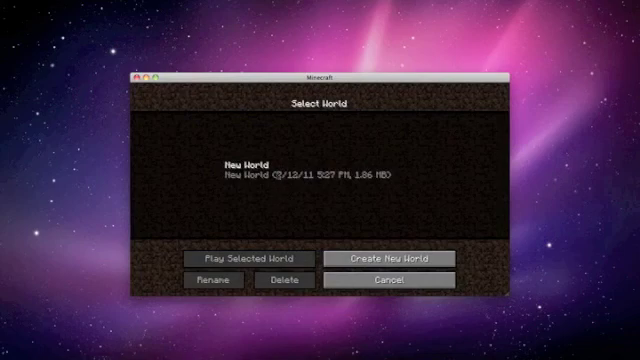
left_click(396, 258)
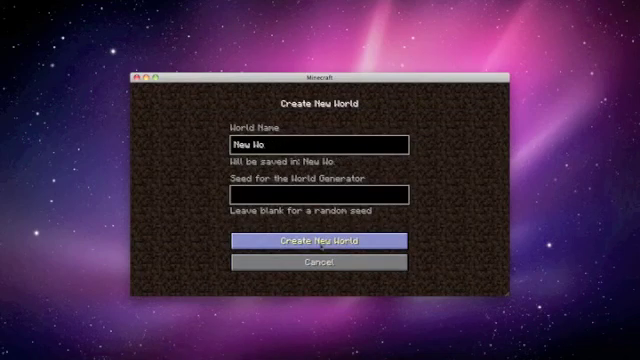
type("Craft")
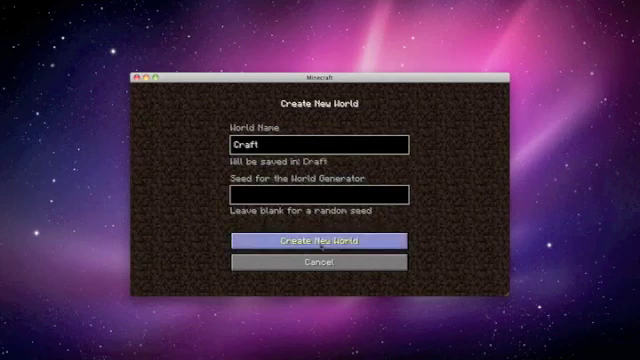
left_click(320, 240)
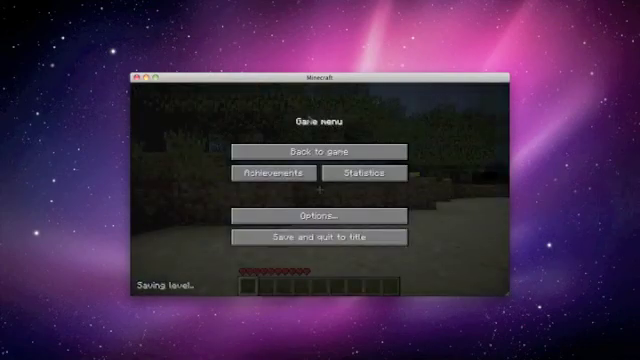
Leave the Game menu via Back to game and resume play in the Craft world
left_click(304, 152)
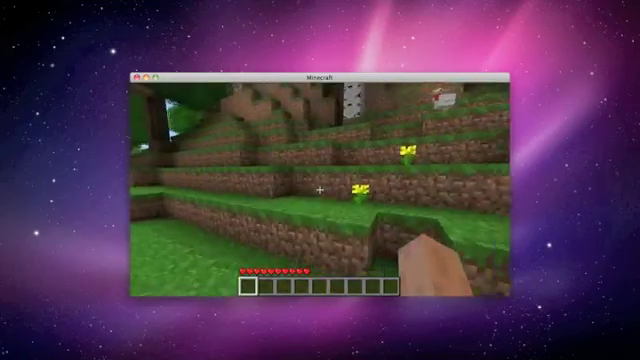
mouse_move(320, 190)
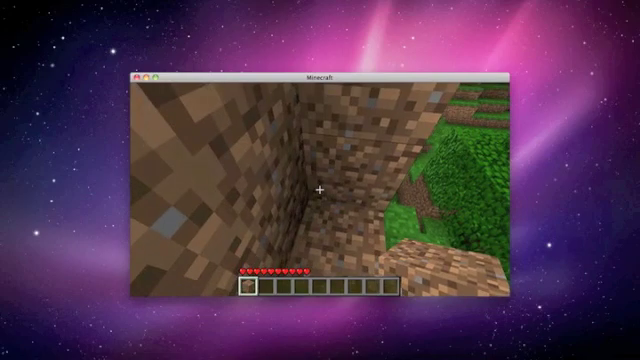
mouse_move(320, 190)
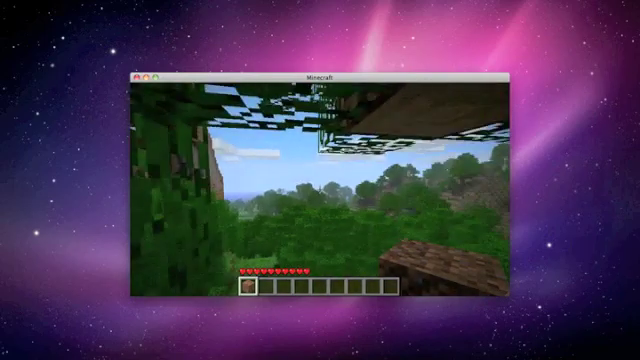
mouse_move(320, 190)
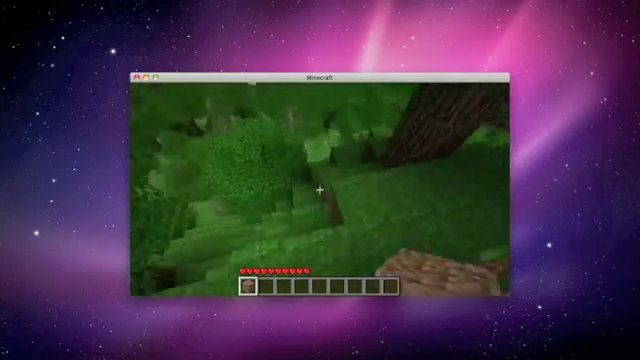
Pause the Craft world with Escape so other Mac apps can be used
key("Escape")
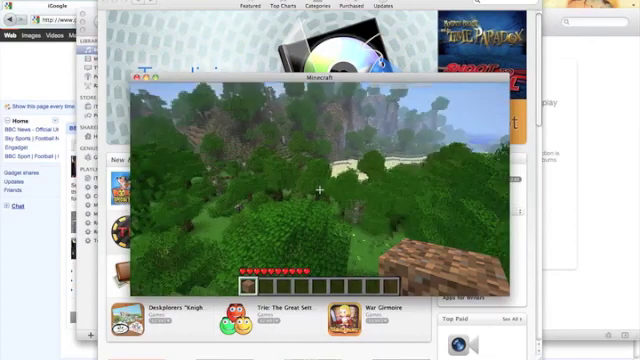
In Video Settings, set Graphics to Fast and Render Distance to Normal, then return to play
key("Escape")
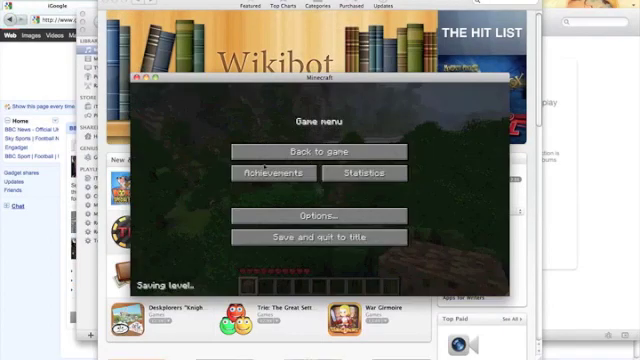
left_click(318, 214)
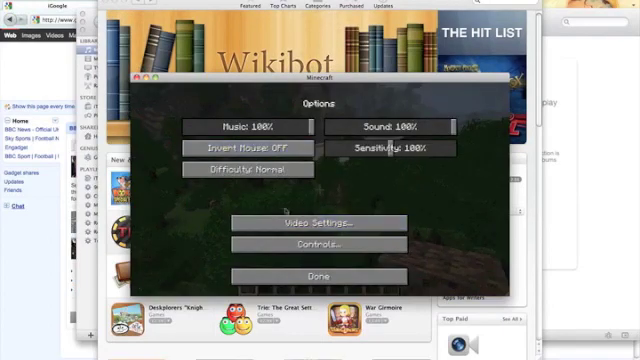
left_click(320, 222)
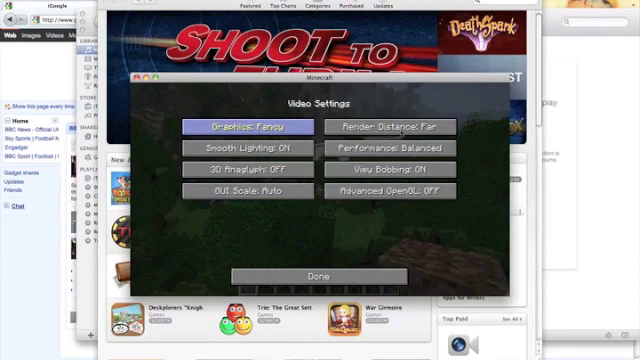
left_click(248, 128)
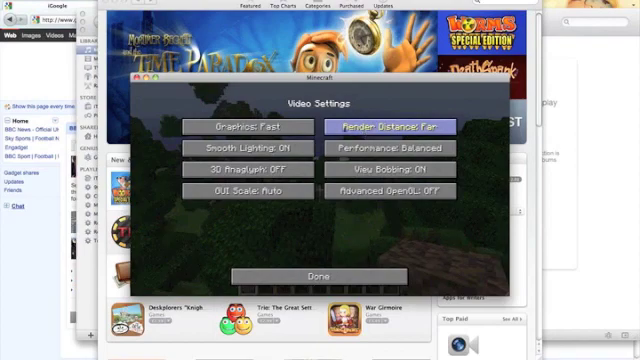
left_click(390, 126)
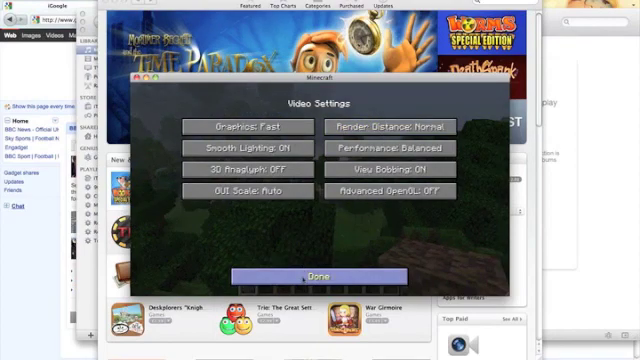
left_click(320, 276)
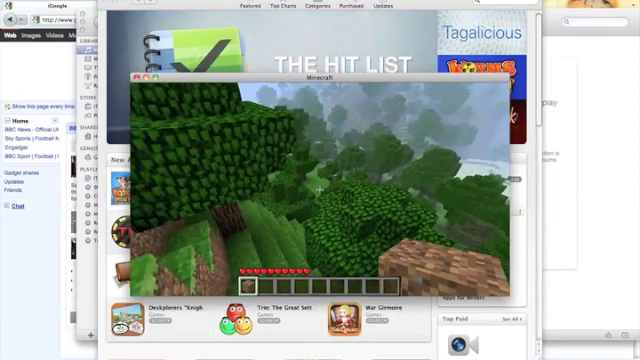
mouse_move(318, 190)
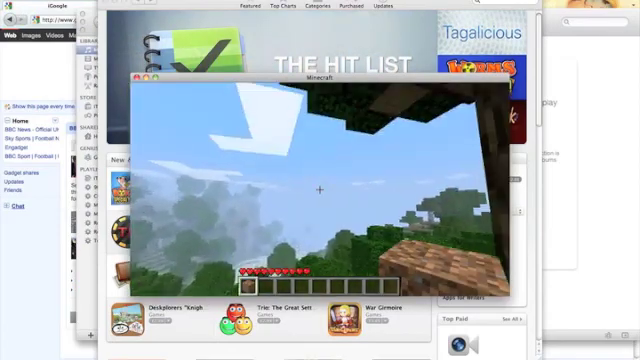